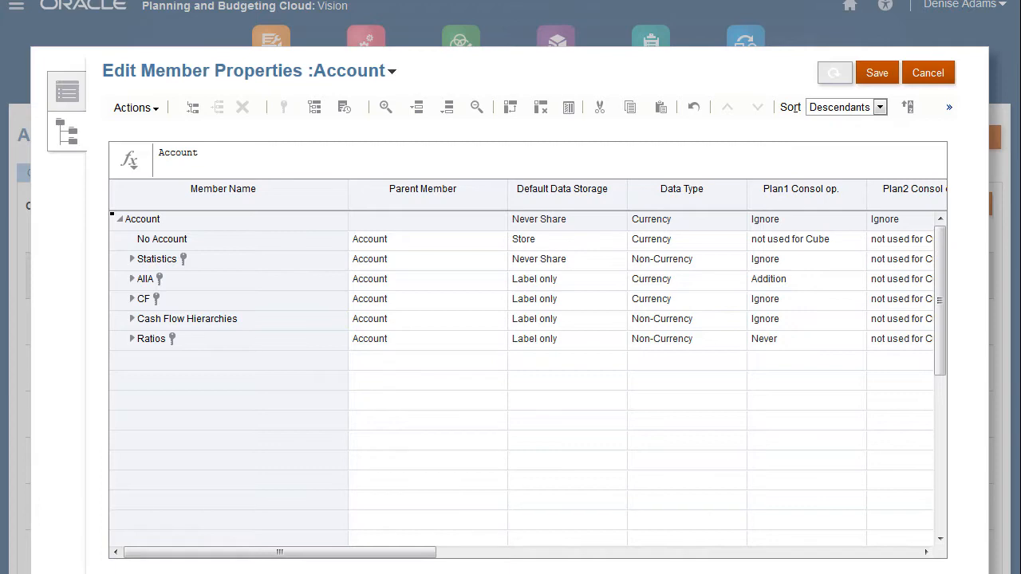
# Expand Statistics in the Account grid to show its child members.
pyautogui.click(131, 259)
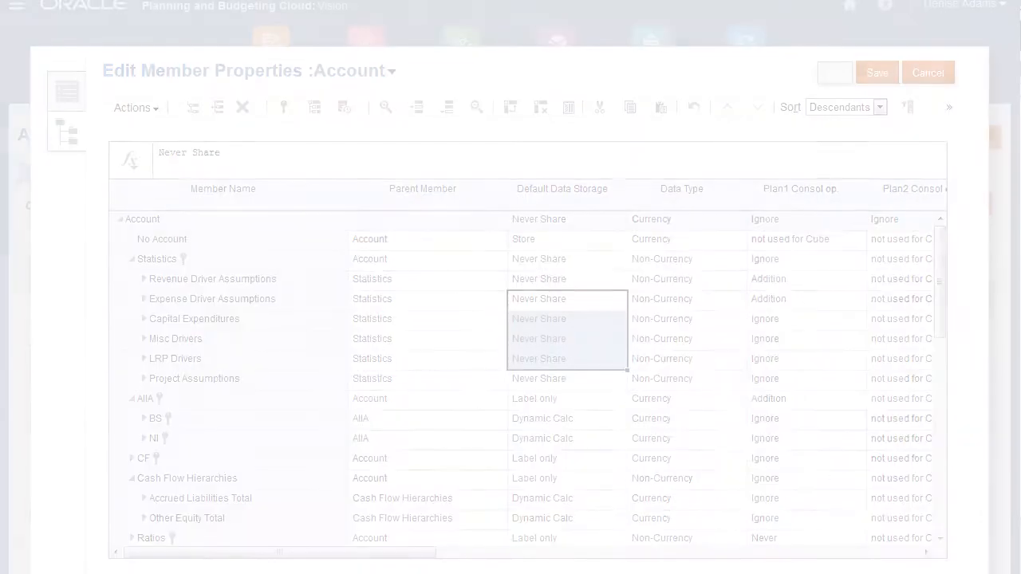
# Open the Account dimension's Edit Member Properties grid from the dimensions list.
pyautogui.click(928, 72)
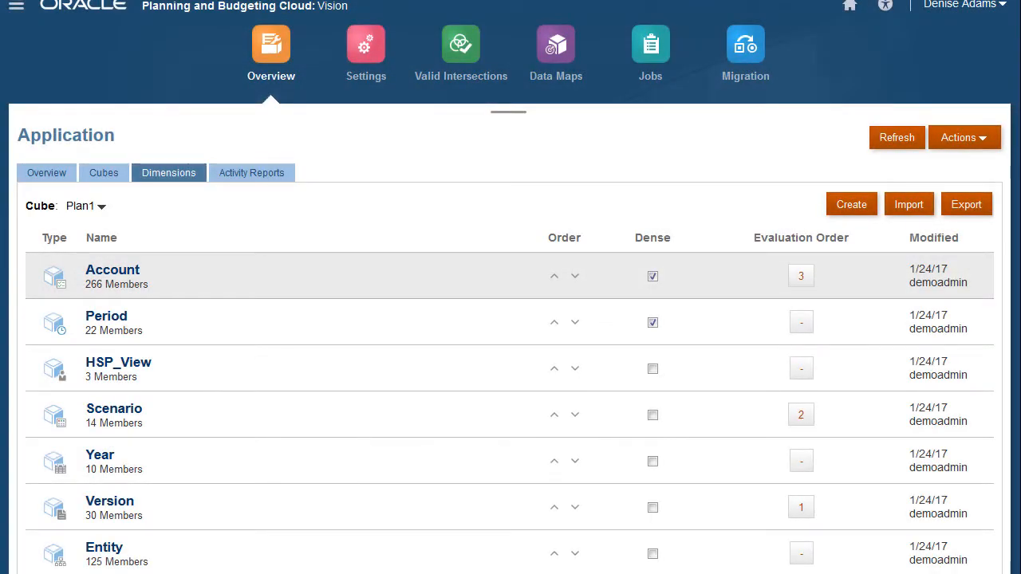
pyautogui.moveTo(270, 44)
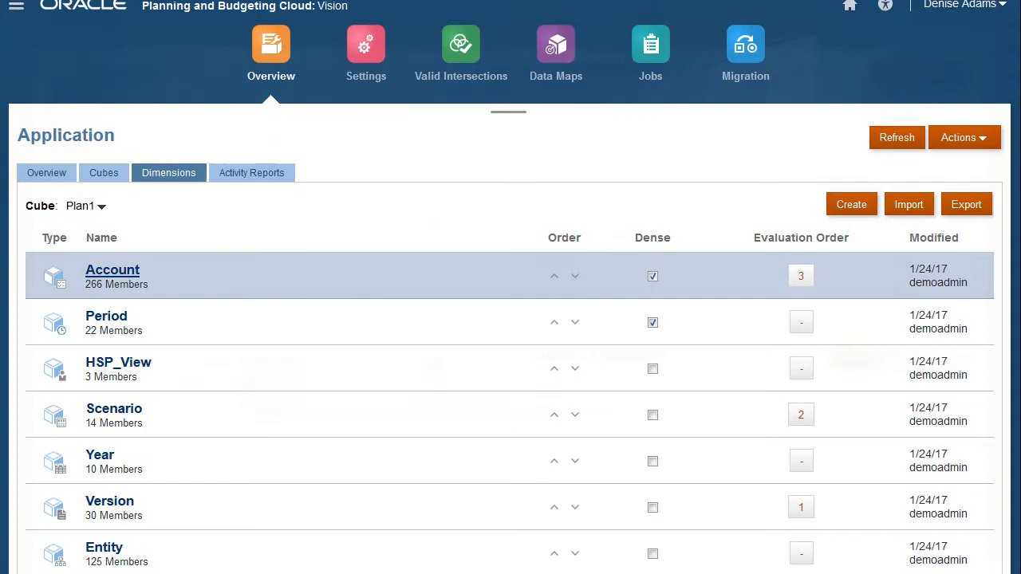
pyautogui.click(113, 269)
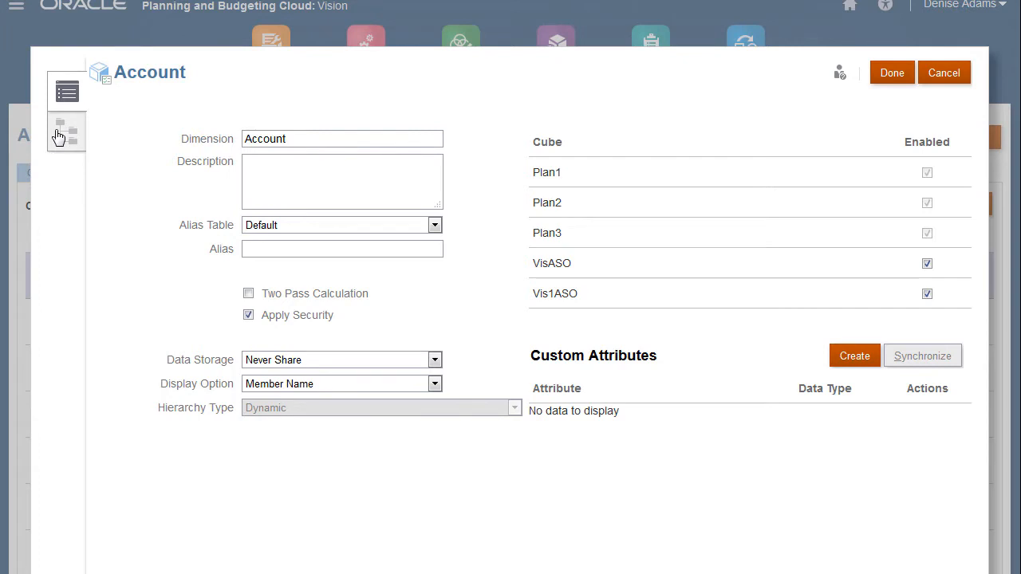
pyautogui.click(66, 133)
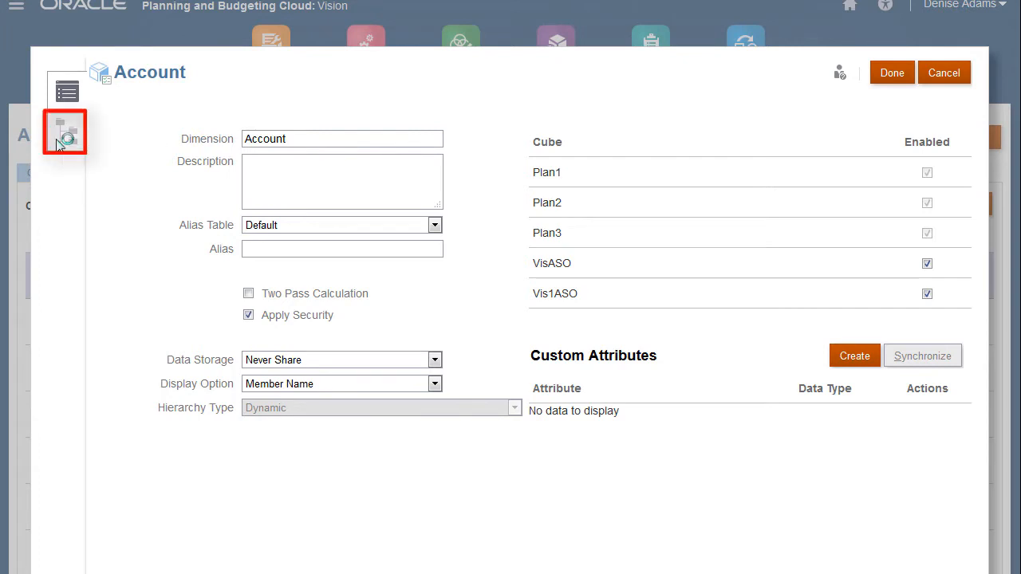
pyautogui.click(65, 132)
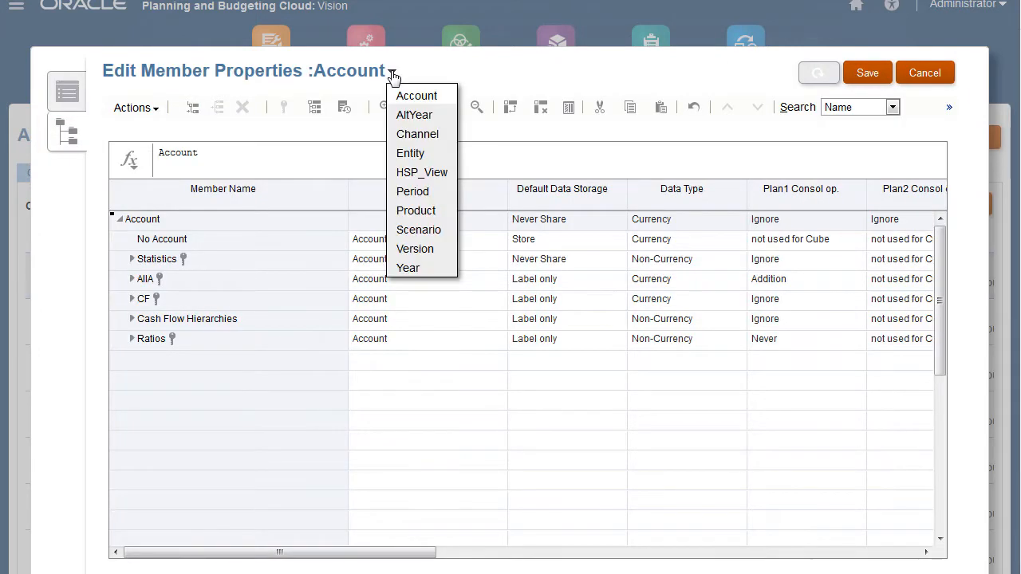
pyautogui.moveTo(587, 257)
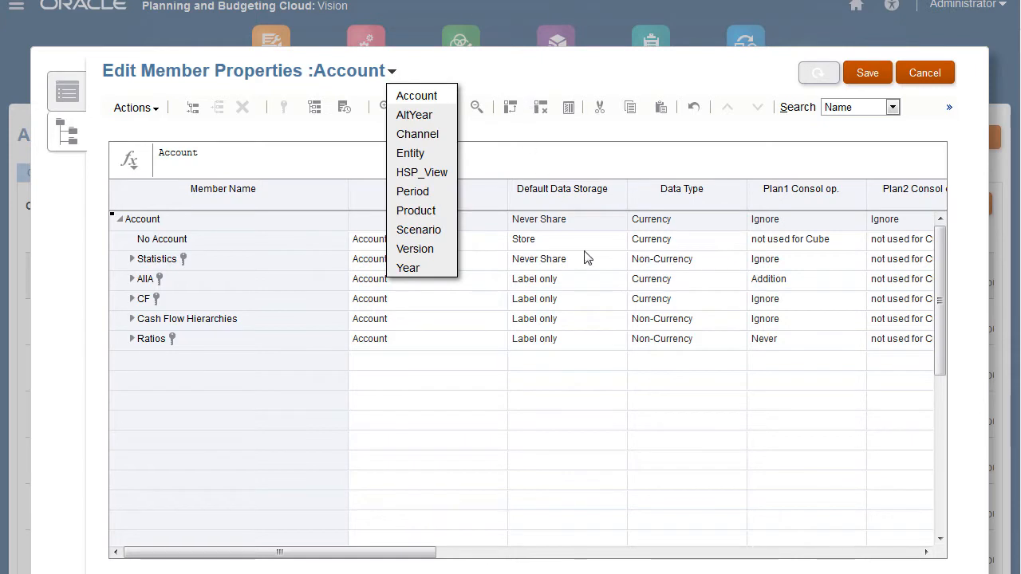
# Keep the Account dimension selected and freeze the Member Name column.
pyautogui.click(416, 95)
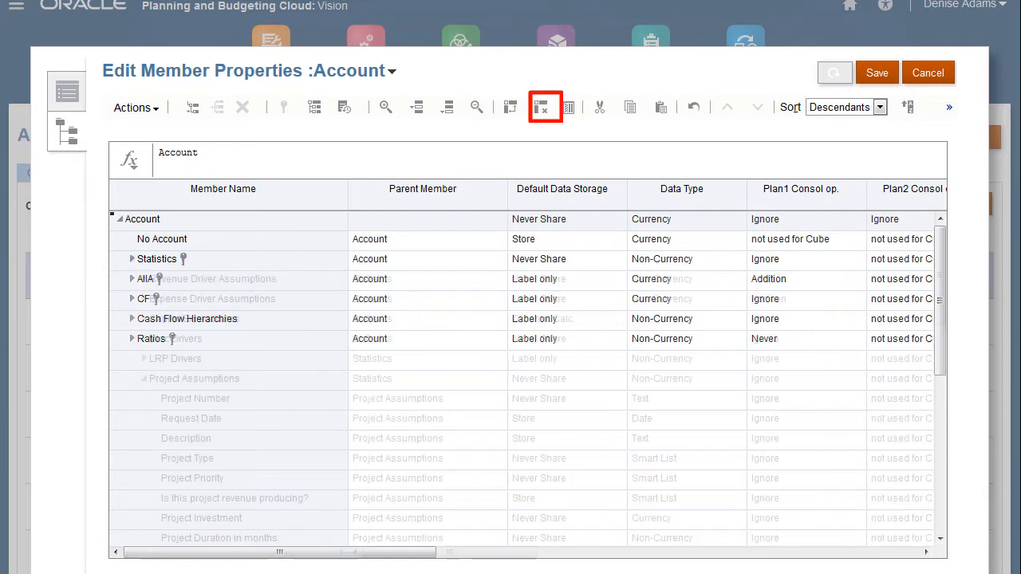
pyautogui.click(546, 107)
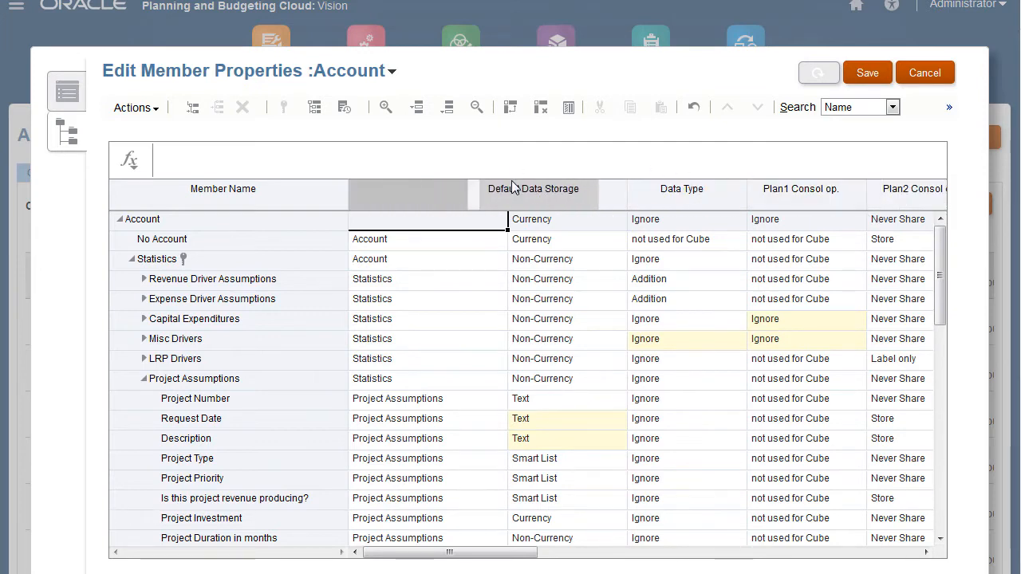
# Review the consolidation columns, then refresh the Account member grid from the » menu.
pyautogui.click(686, 319)
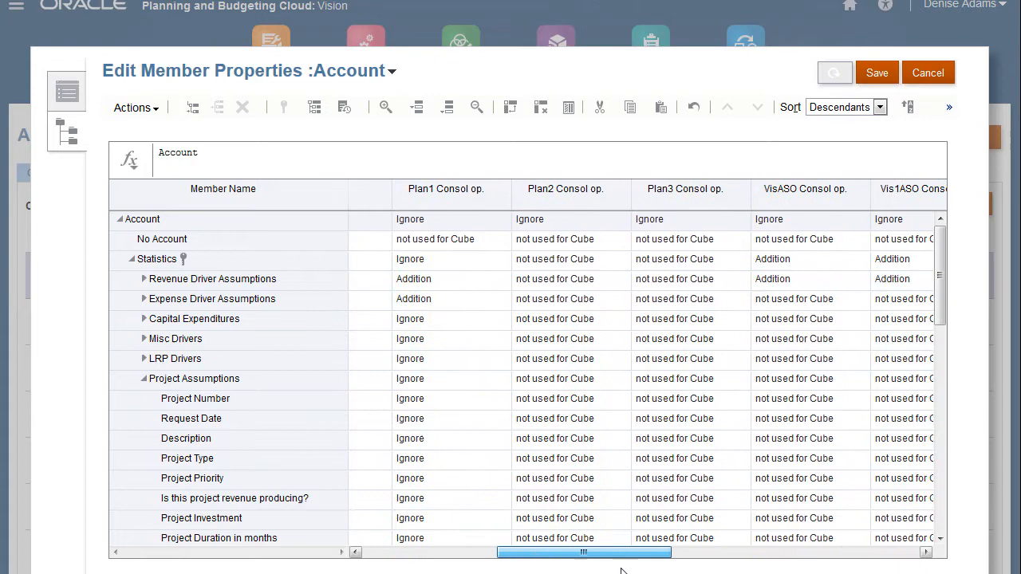
pyautogui.click(949, 107)
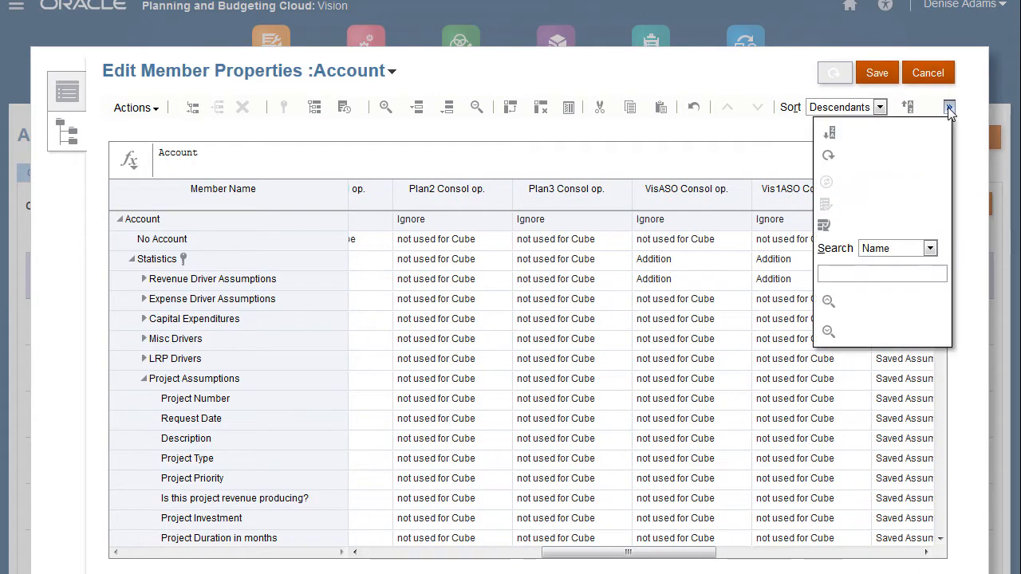
pyautogui.click(929, 248)
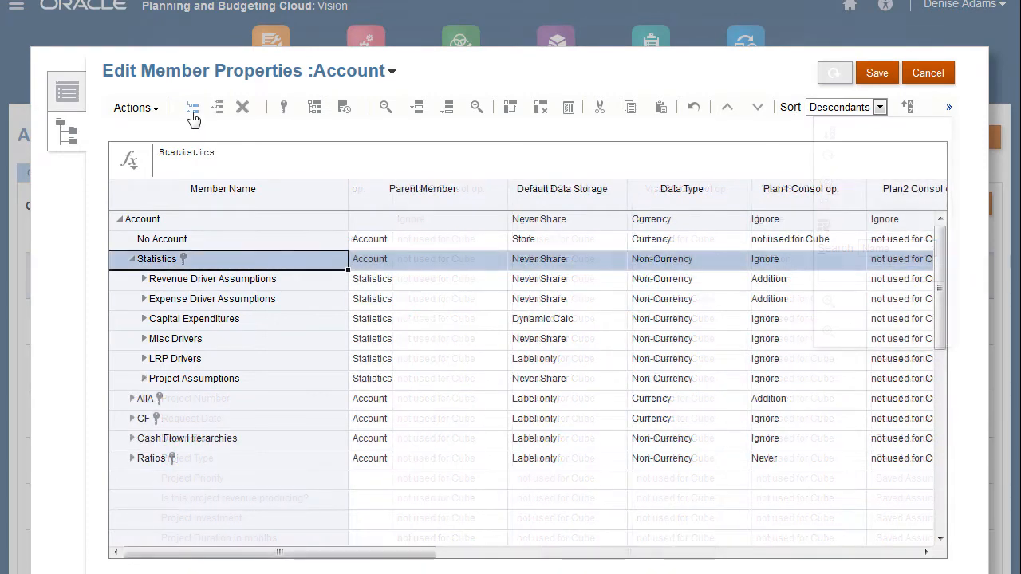
# Add child member S Test1 under Statistics, plus one sibling member.
pyautogui.click(192, 106)
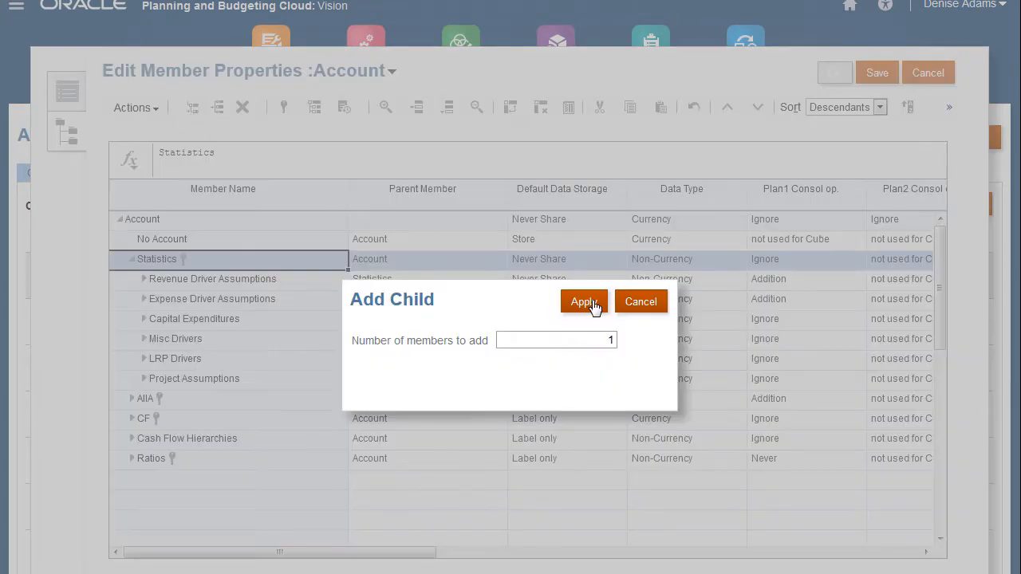
pyautogui.click(582, 300)
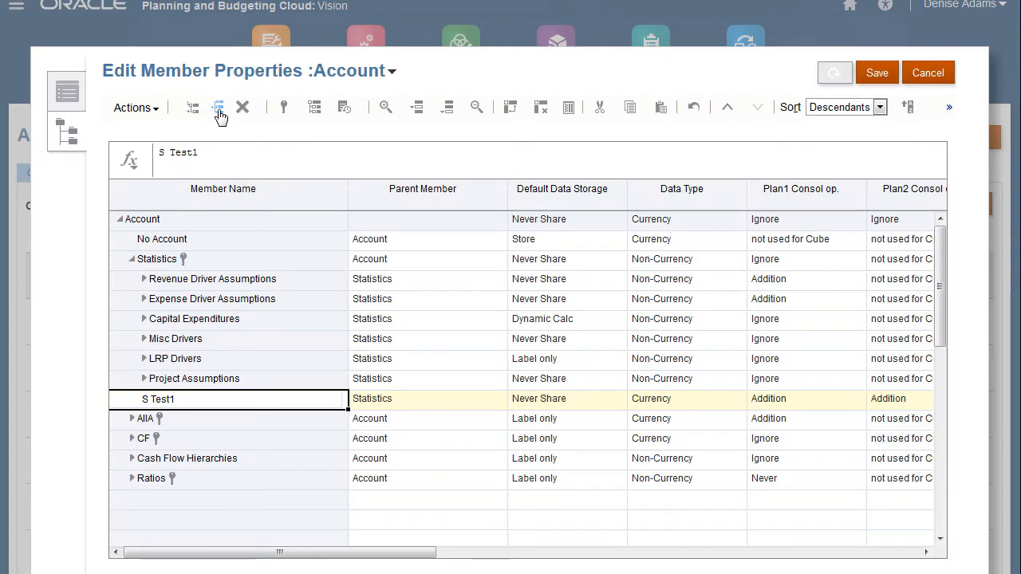
pyautogui.click(218, 107)
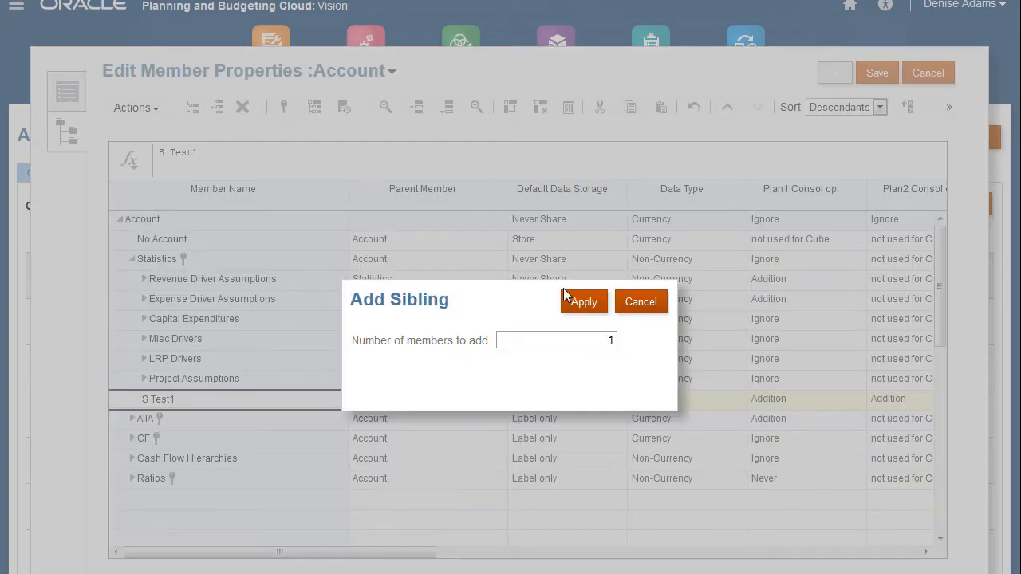
pyautogui.click(583, 302)
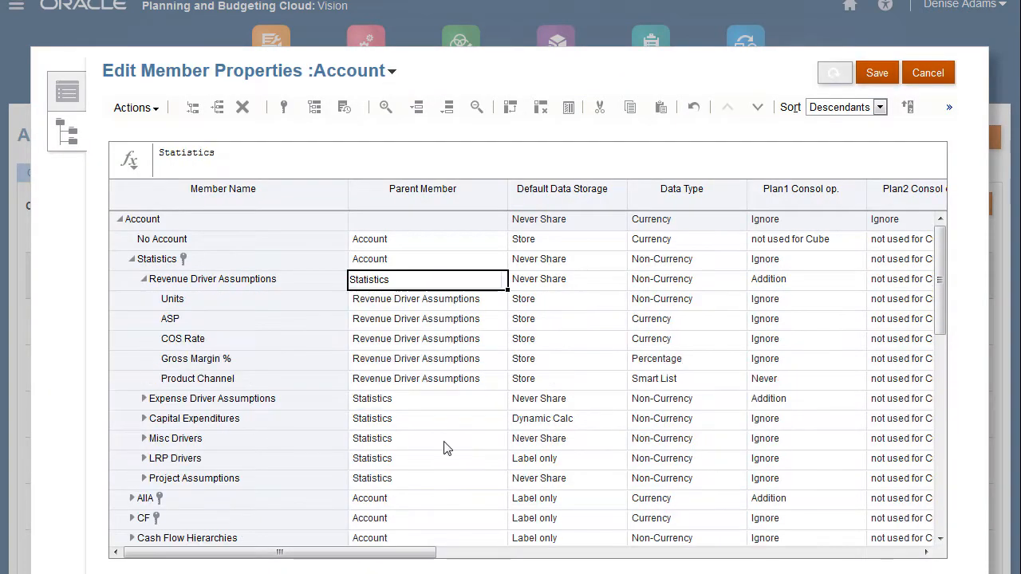
# Set Revenue Driver Assumptions' parent member to Account and save.
pyautogui.doubleClick(369, 279)
pyautogui.write('Accou')
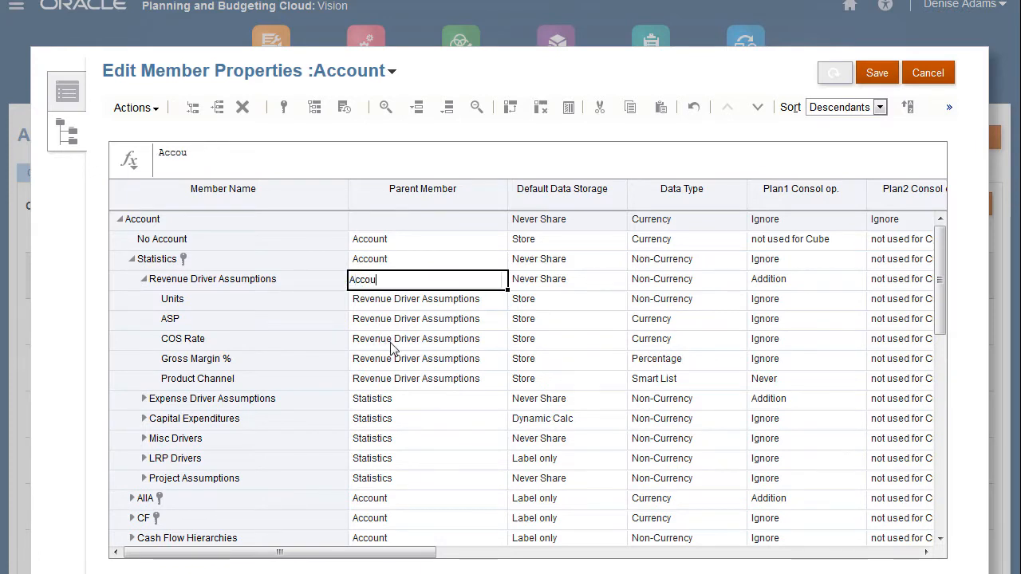
pyautogui.write('nt')
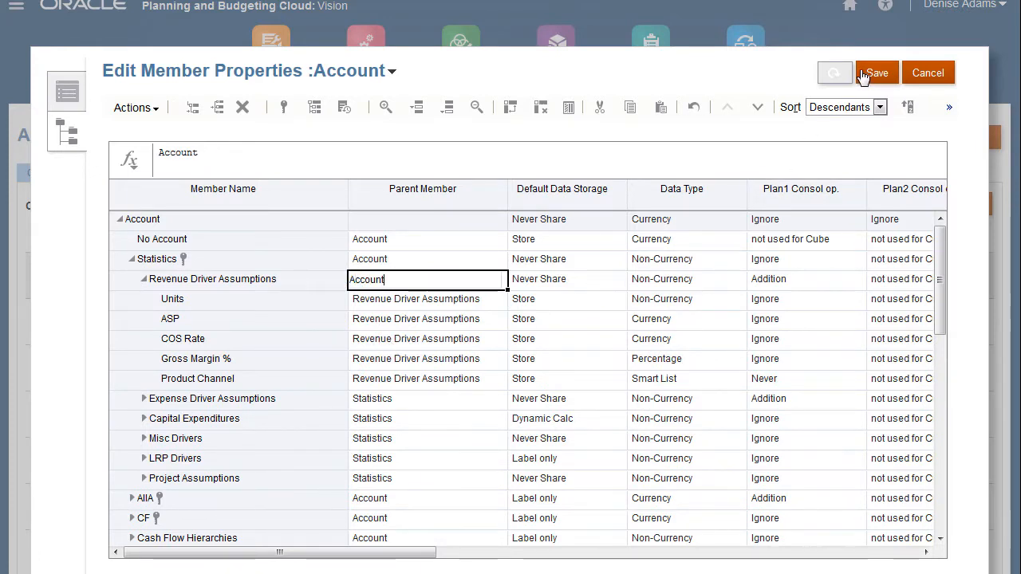
pyautogui.click(242, 107)
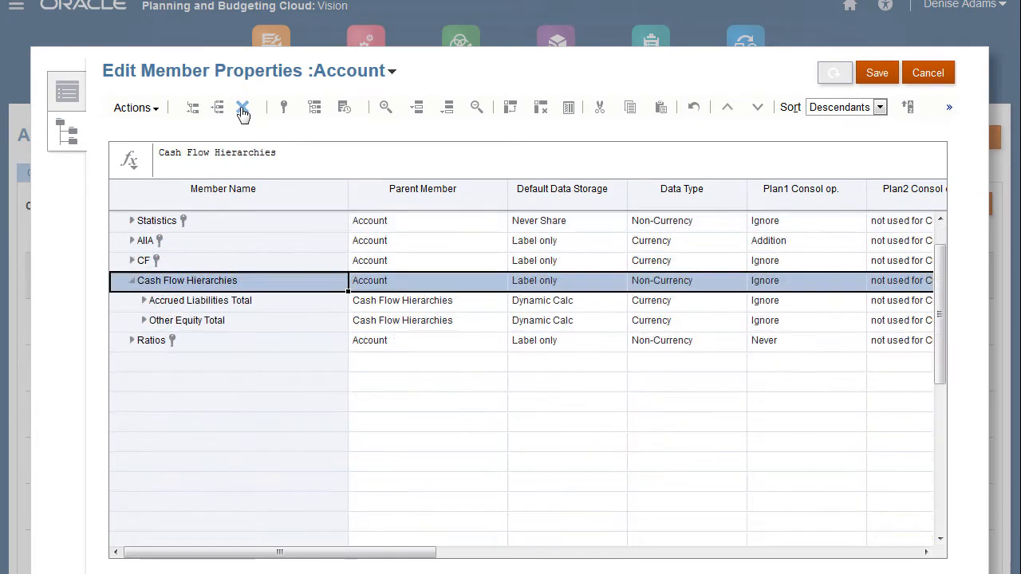
# Delete the Cash Flow Hierarchies member and open Refresh Database from the » menu.
pyautogui.click(243, 107)
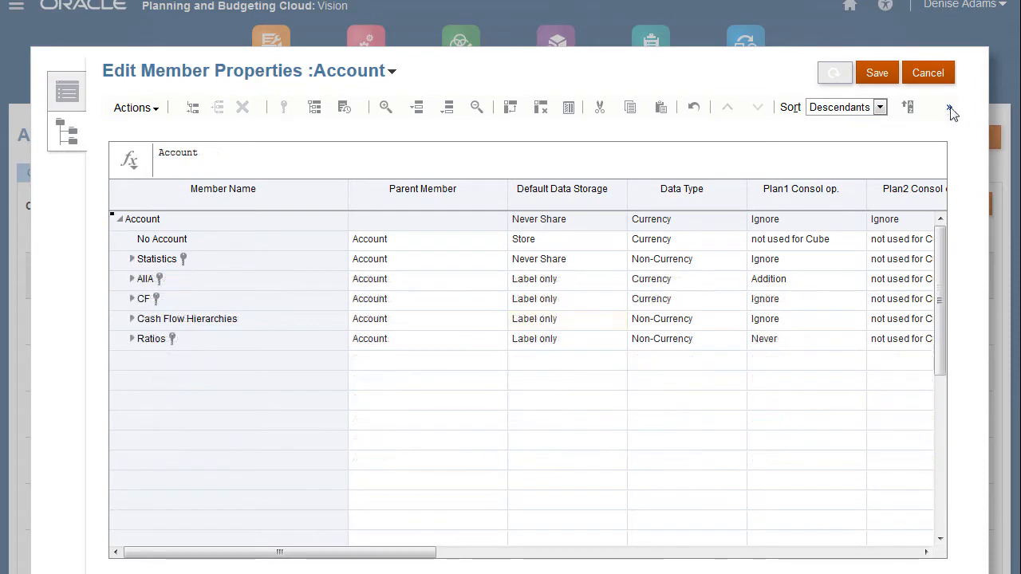
pyautogui.click(949, 108)
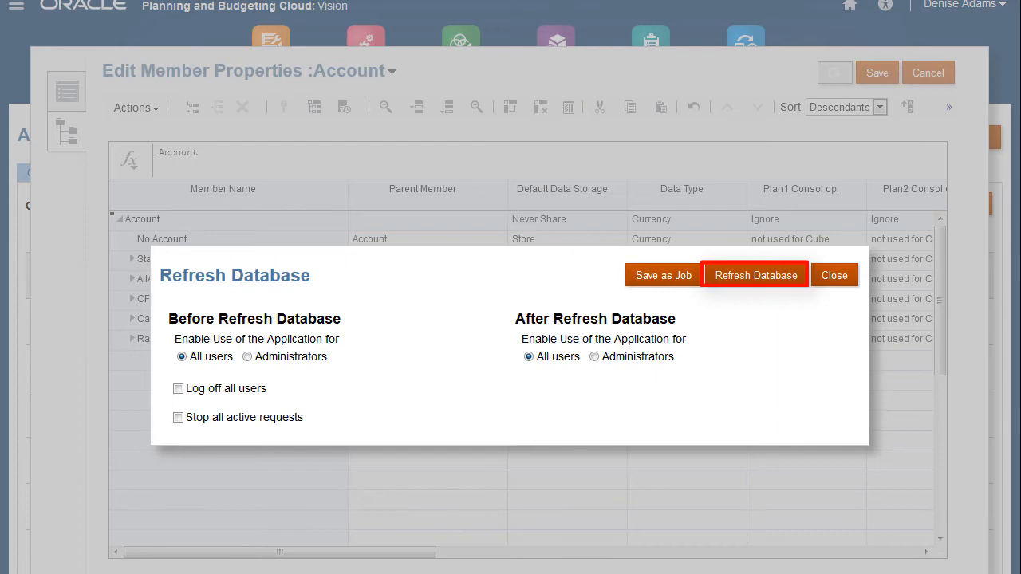
pyautogui.moveTo(756, 275)
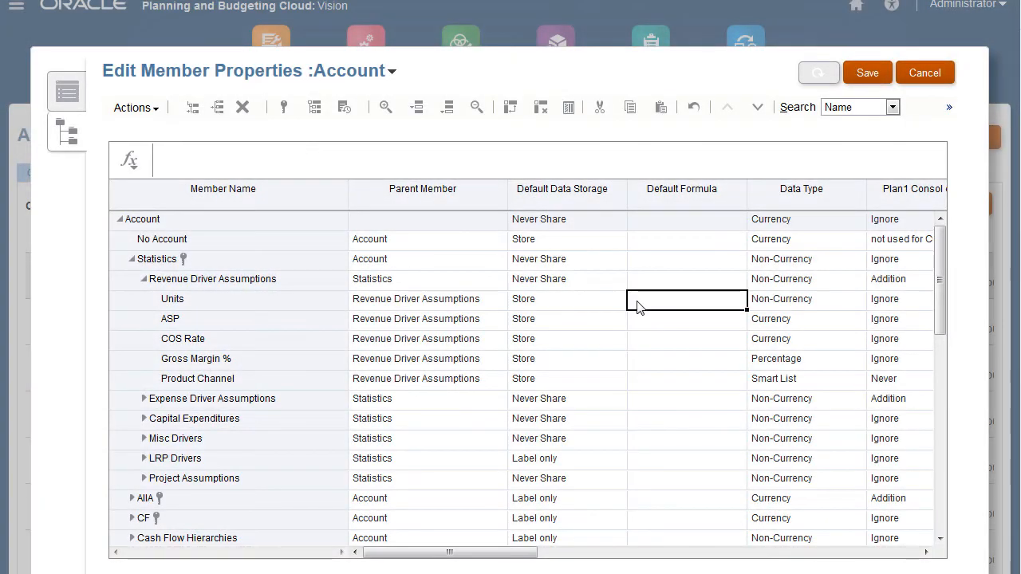
# Paste the default formula into the Units and ASP cells.
pyautogui.rightClick(686, 299)
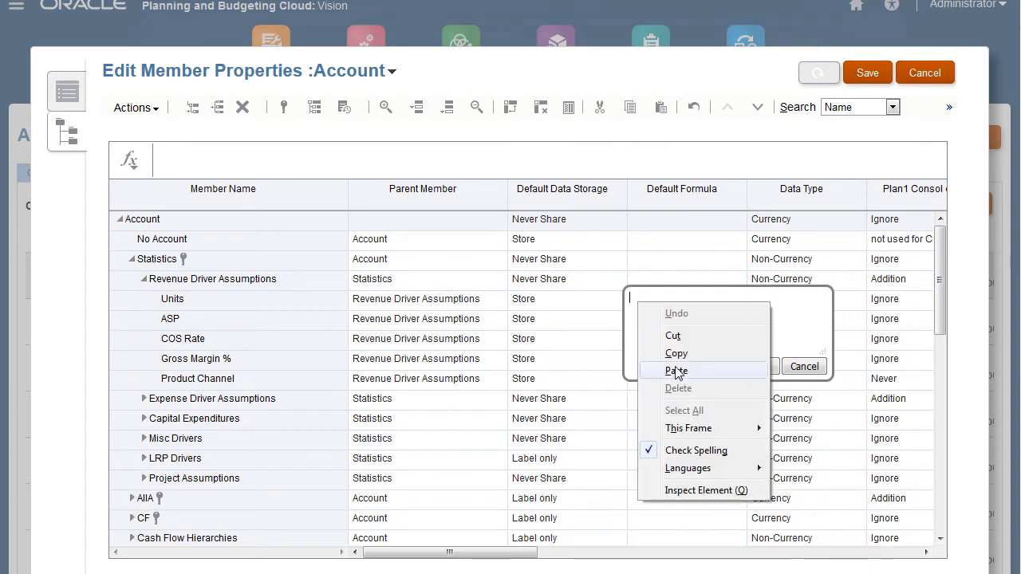
pyautogui.click(677, 370)
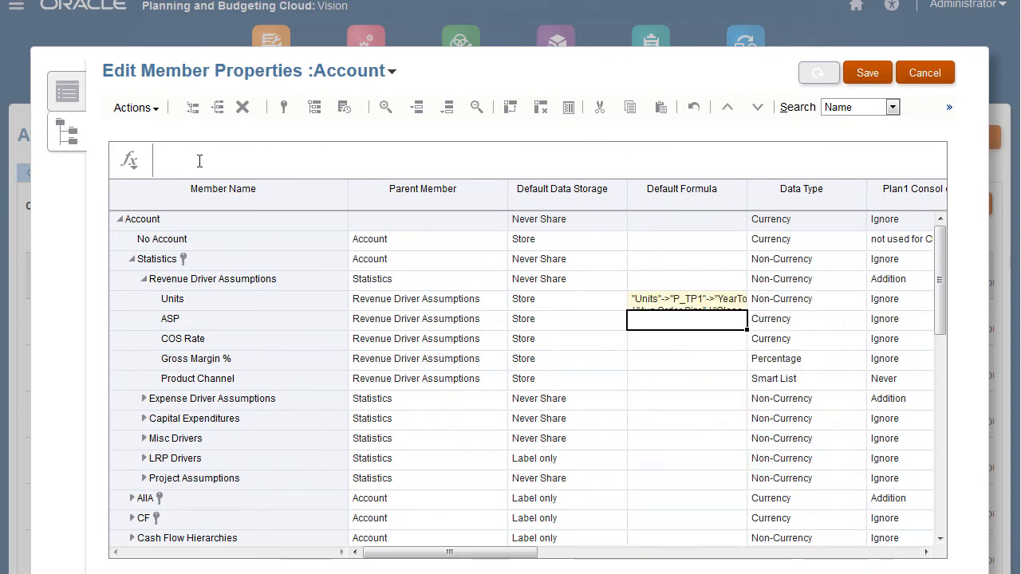
pyautogui.click(688, 319)
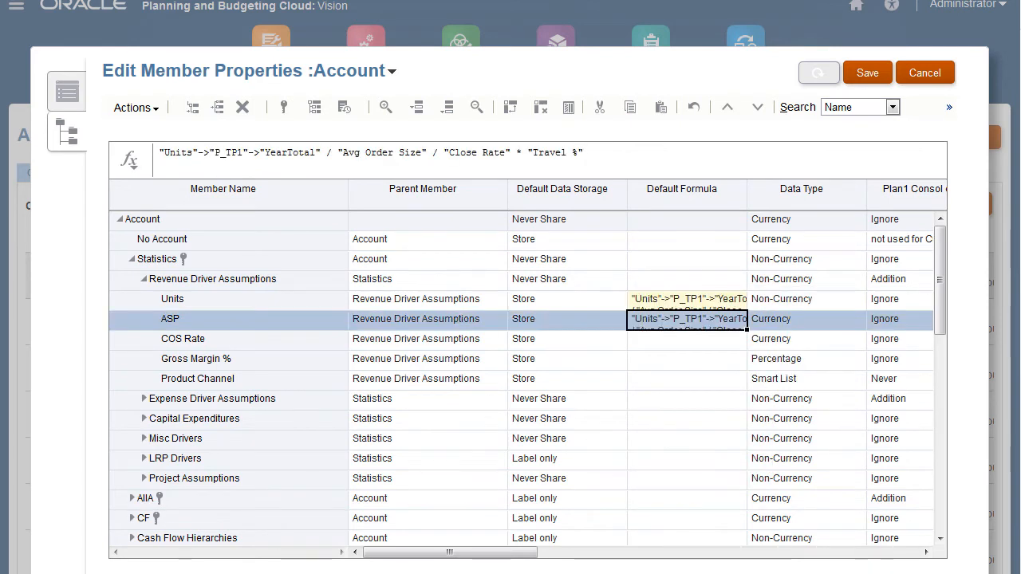
# Save member formula "Units"->"P_TP1"->"YearTotal" / "Avg Order Size" / "Close Rate" * "Travel %".
pyautogui.click(129, 160)
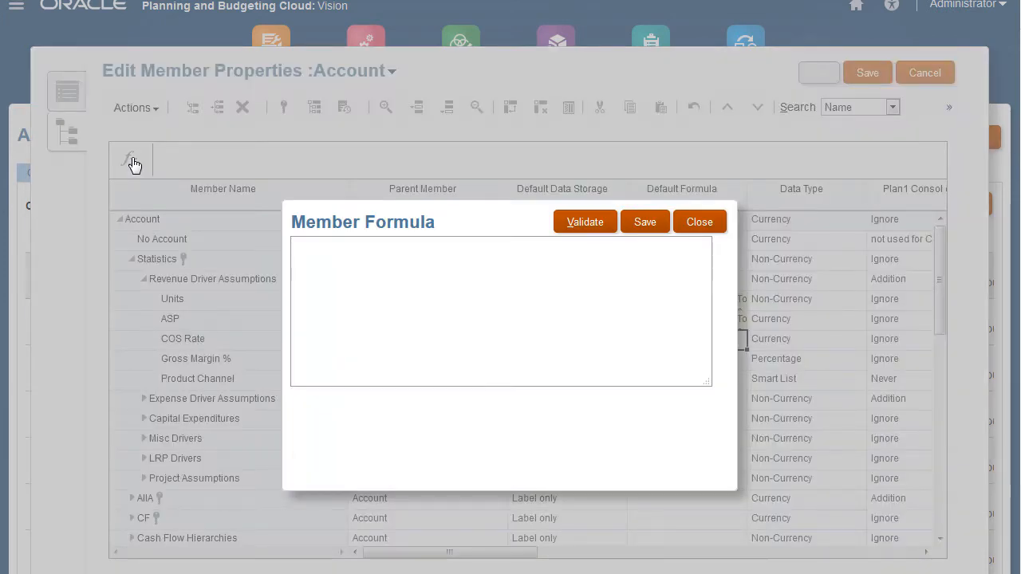
pyautogui.write('"Units"->"P_TP1"->"YearTotal" / "Avg Order Size" / "Close Rate" * "Travel %"')
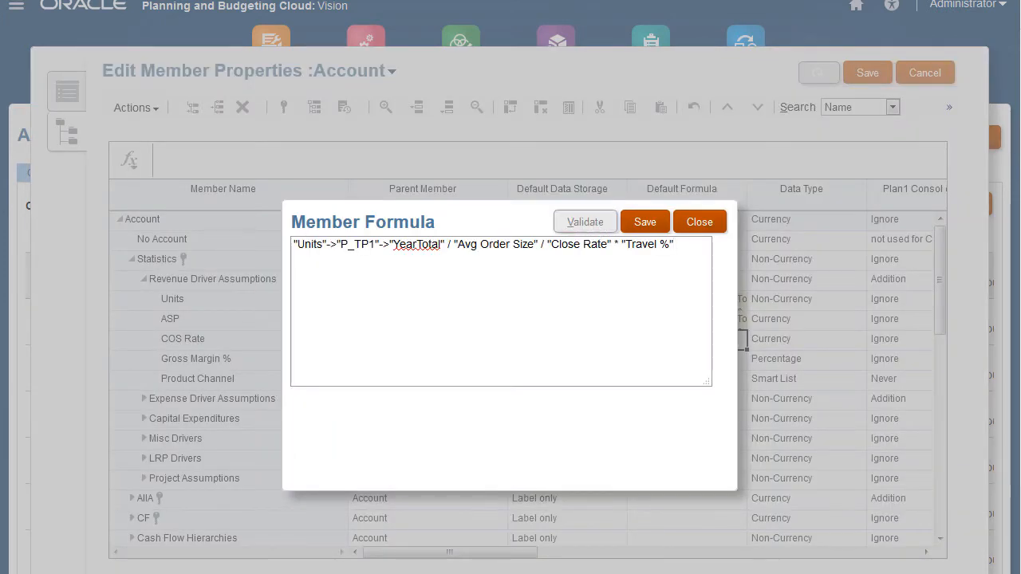
pyautogui.click(699, 221)
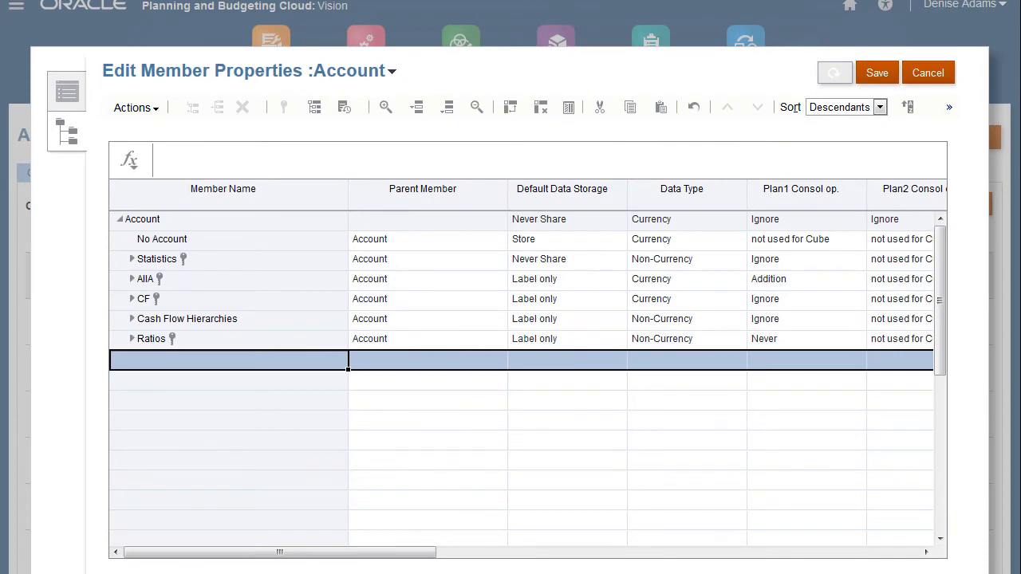